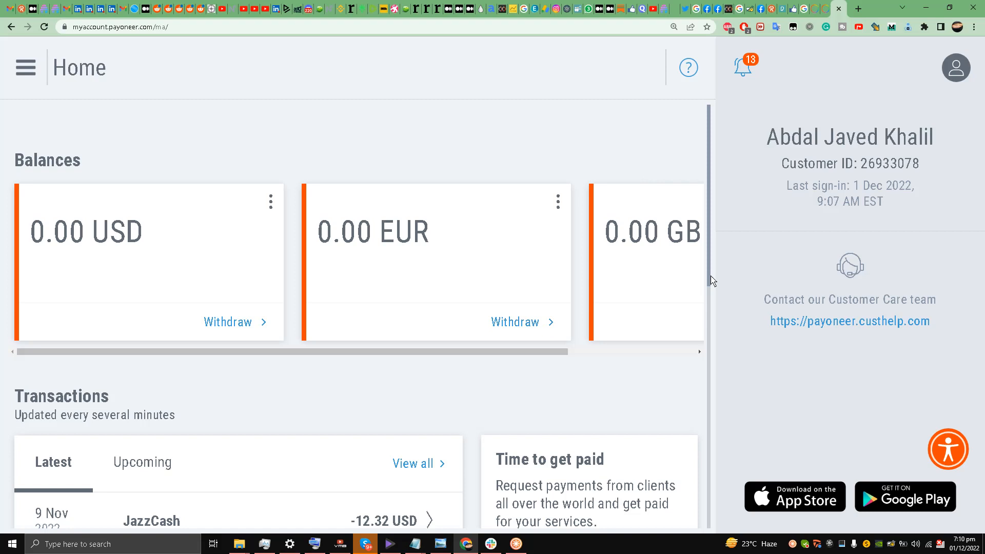
mouse_move(247, 83)
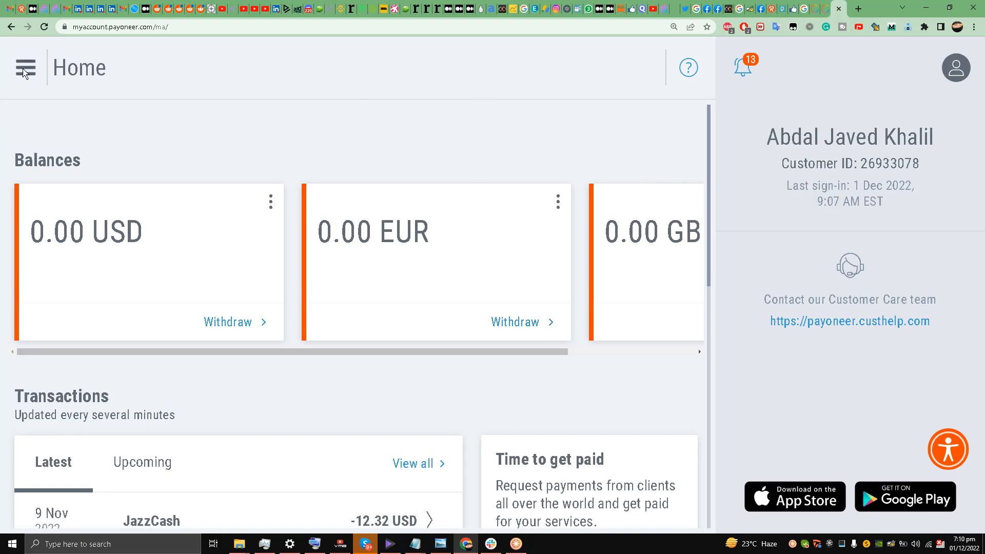
- Reveal the main navigation menu over the Home dashboard
left_click(25, 68)
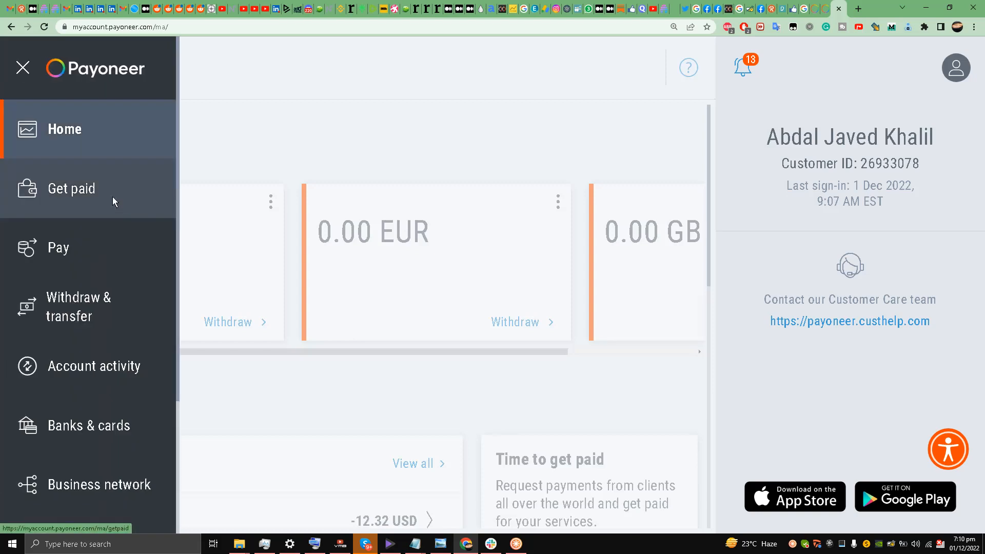
mouse_move(121, 112)
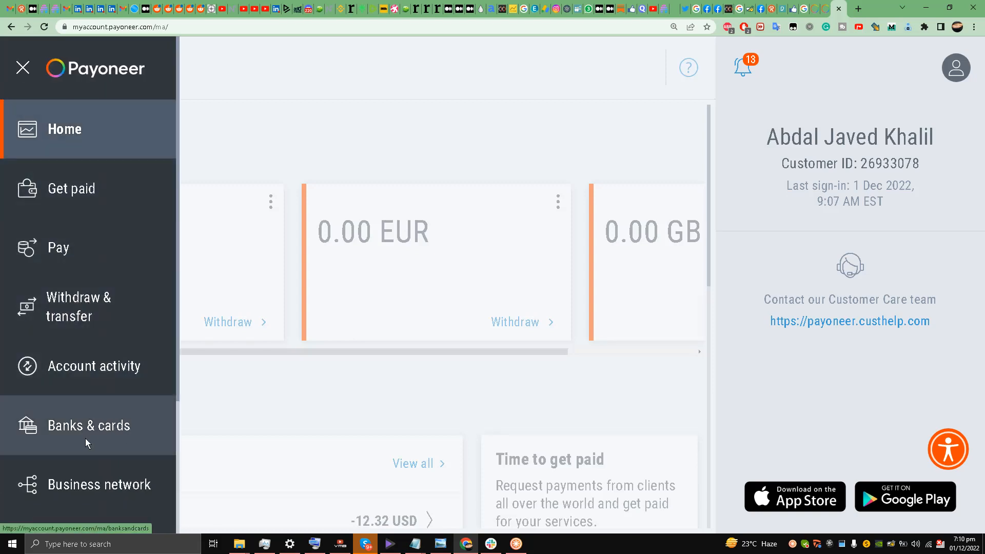
mouse_move(95, 430)
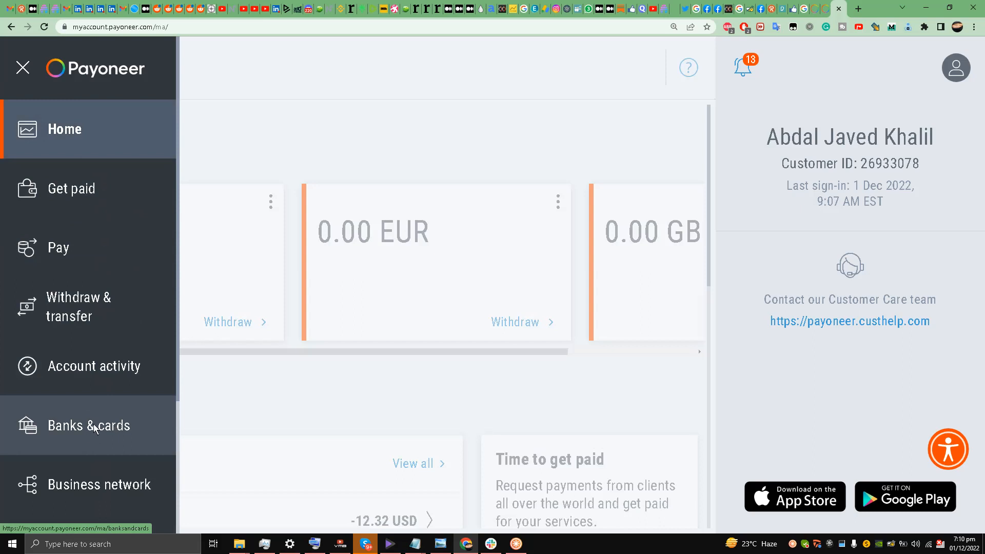
- Go to the Banks & cards section from the navigation menu
left_click(91, 424)
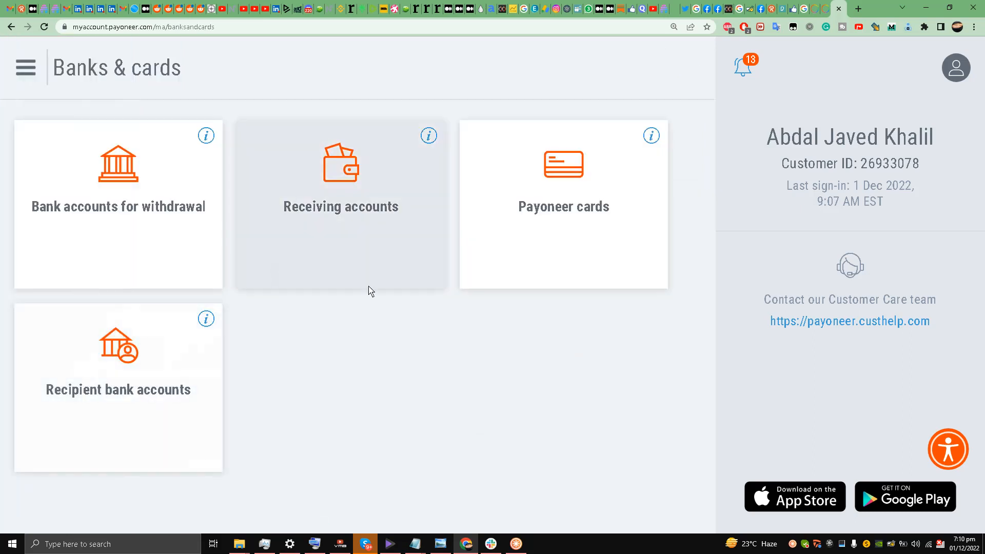
mouse_move(93, 296)
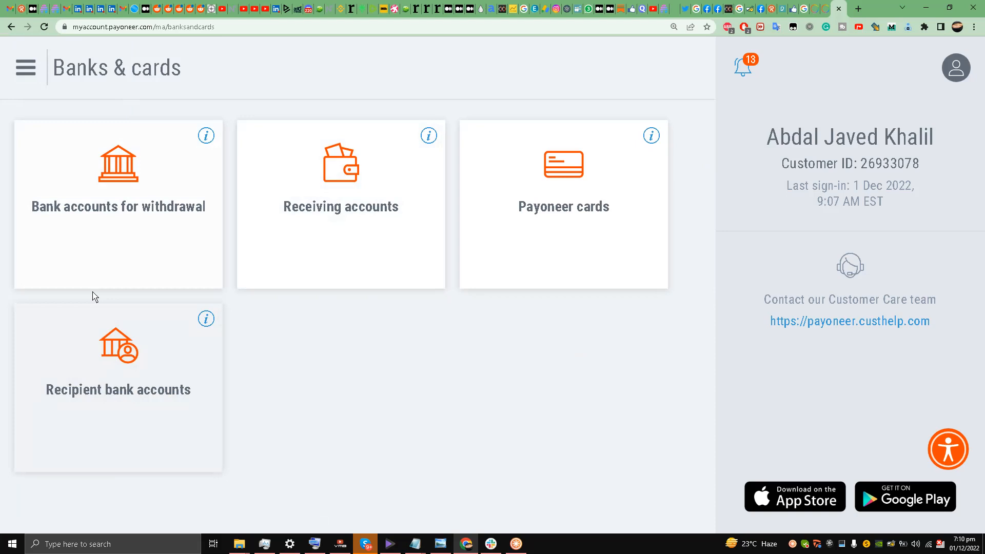
mouse_move(391, 171)
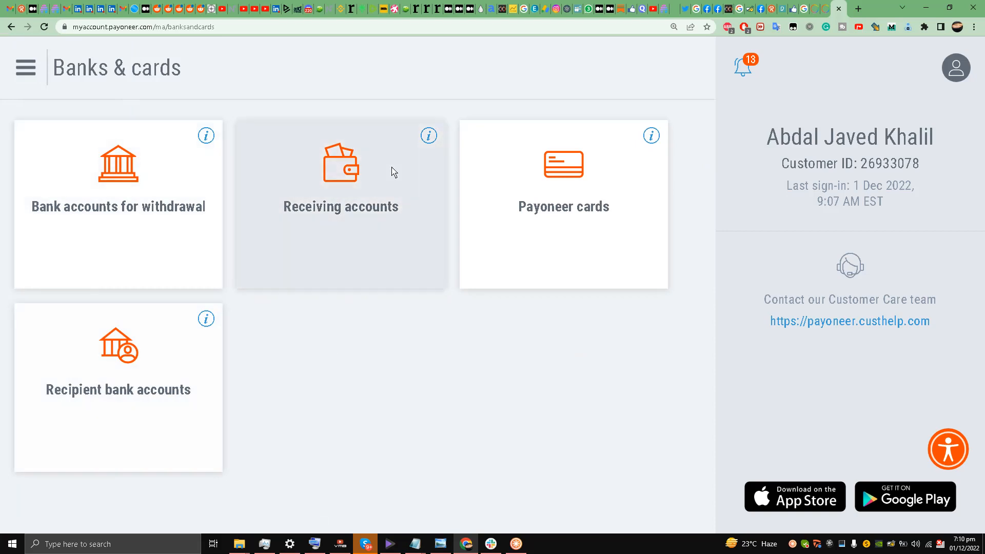
mouse_move(330, 214)
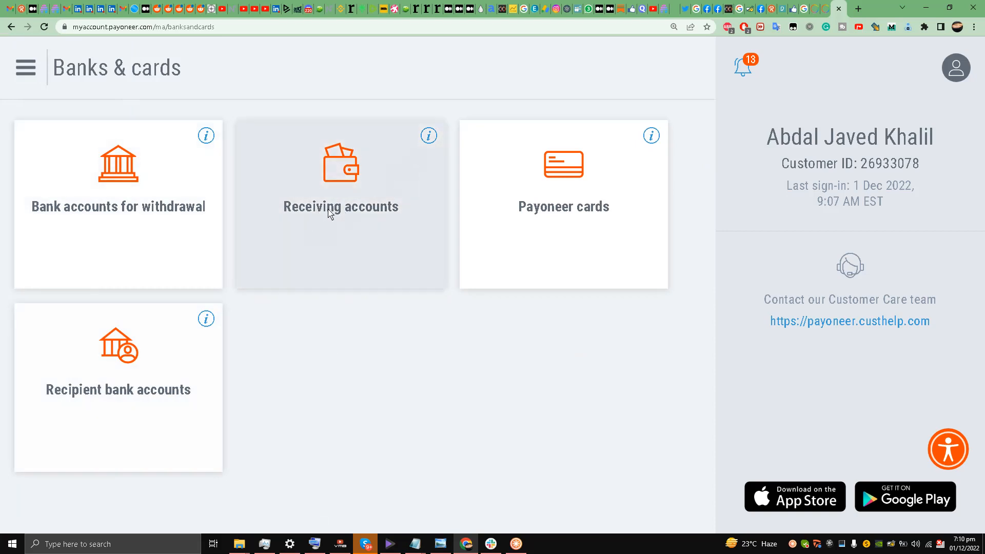
mouse_move(341, 198)
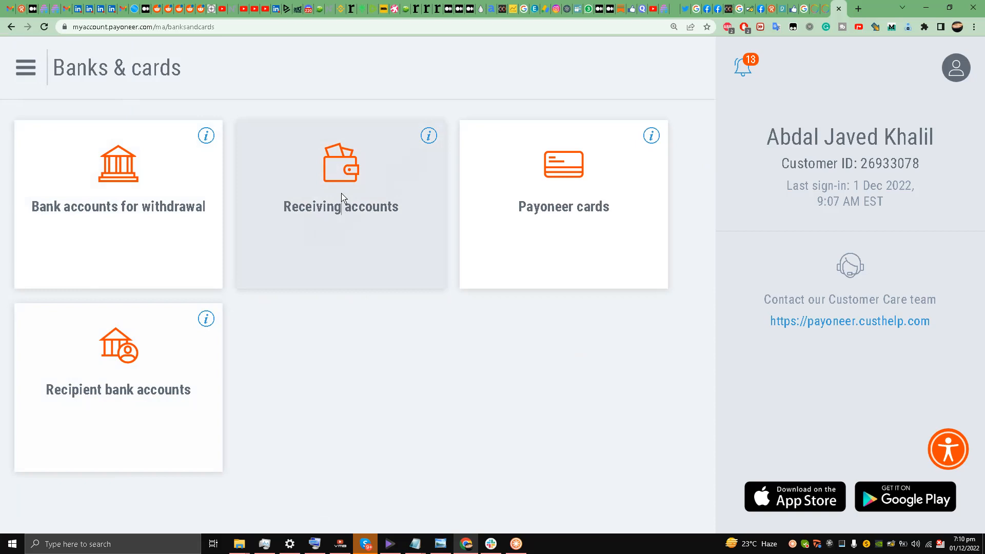
- View the Receiving accounts list with the approved UK GBP and USA USD accounts
left_click(340, 207)
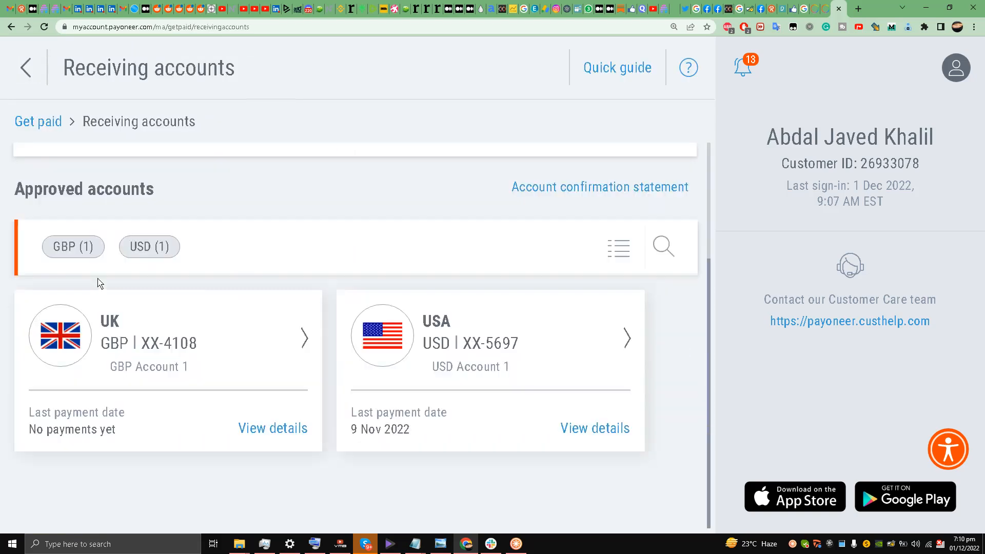
mouse_move(317, 237)
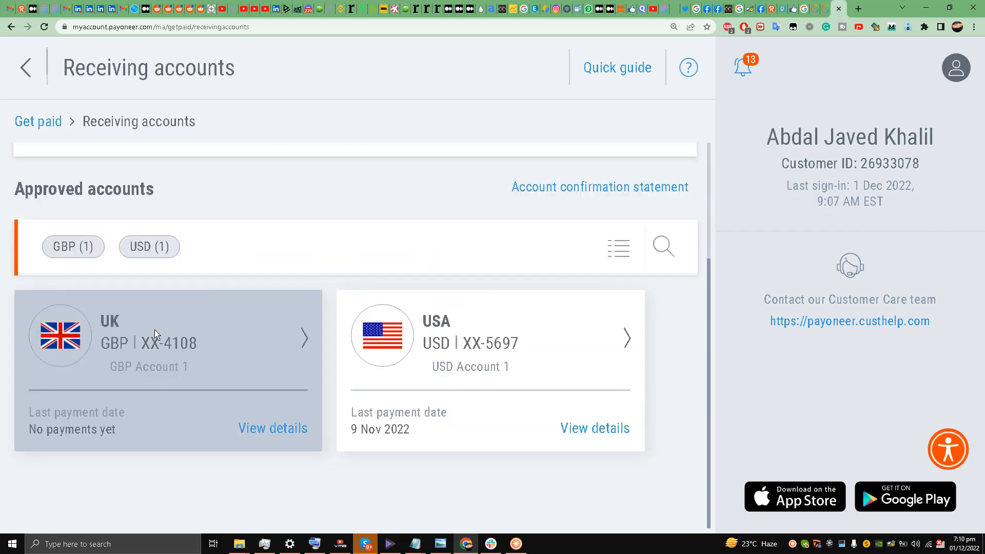
mouse_move(468, 340)
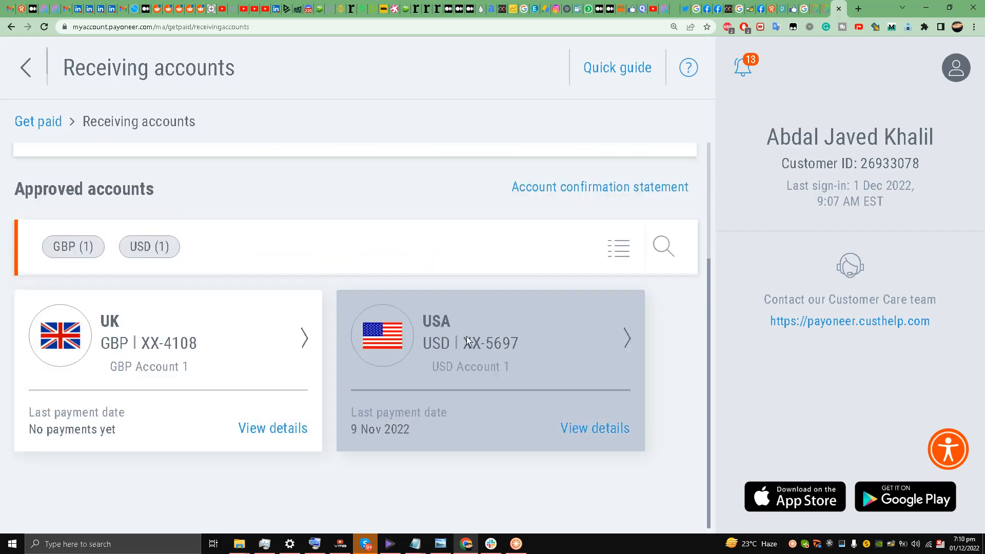
mouse_move(453, 347)
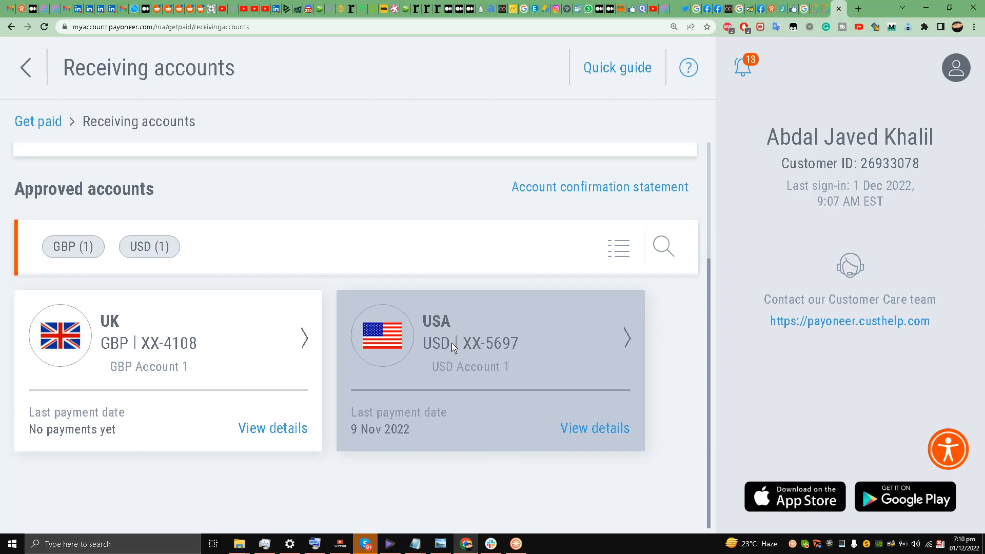
mouse_move(482, 351)
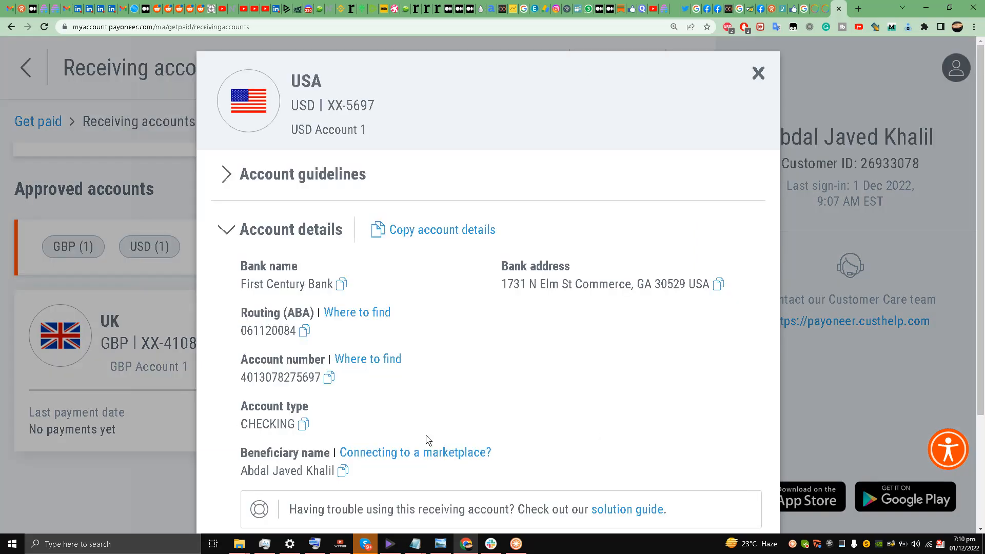
- Scroll through the USD account details: First Century Bank, routing number, account number, checking type and address
scroll("down", 3)
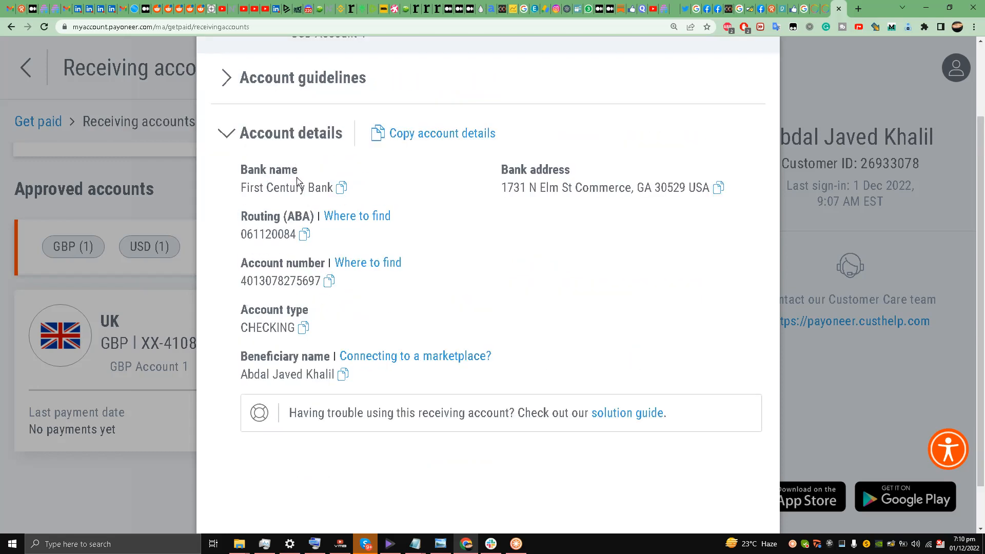
mouse_move(531, 195)
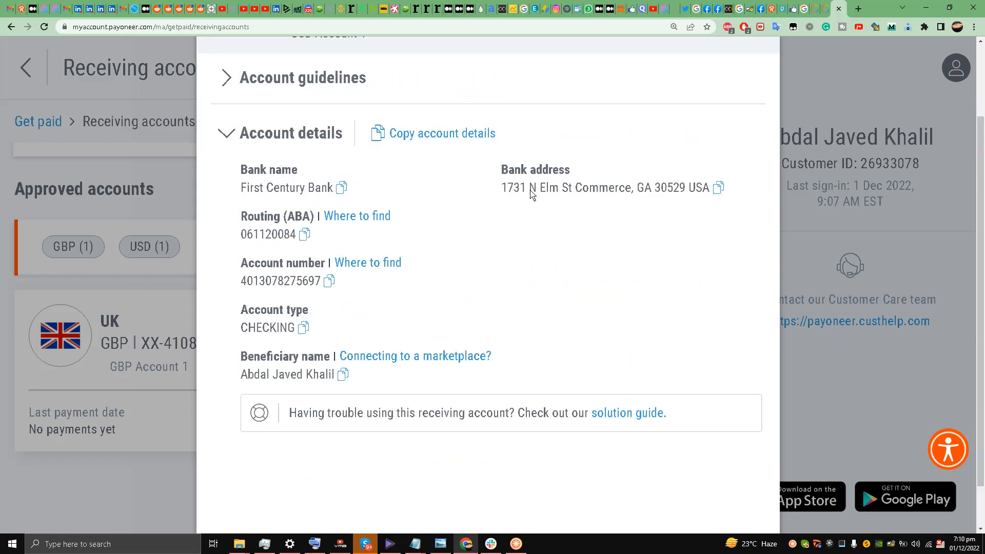
mouse_move(269, 240)
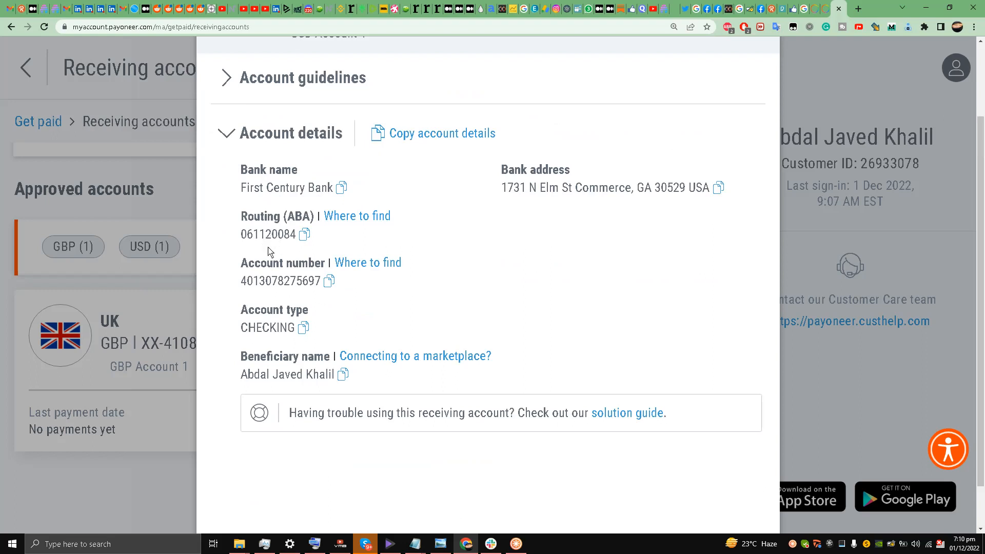
mouse_move(249, 339)
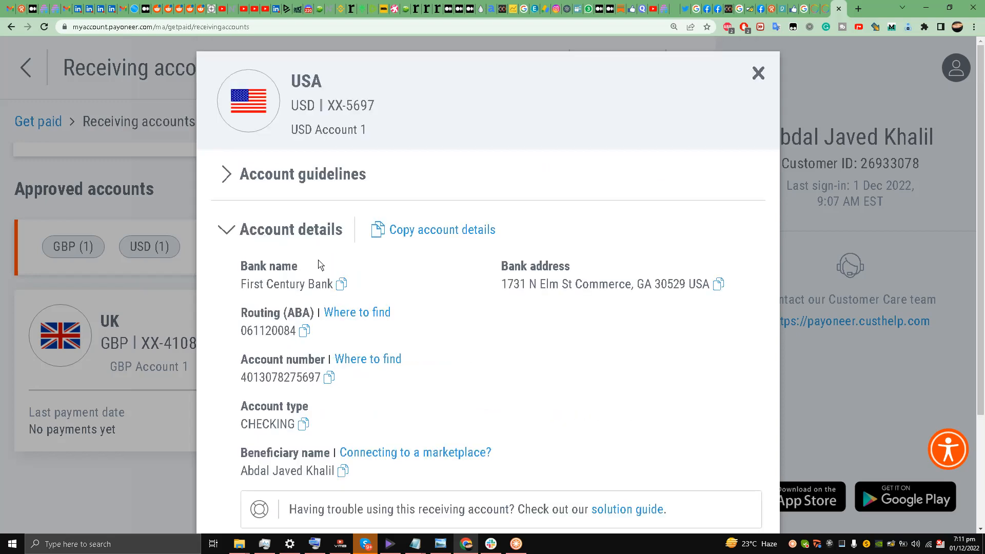
mouse_move(299, 283)
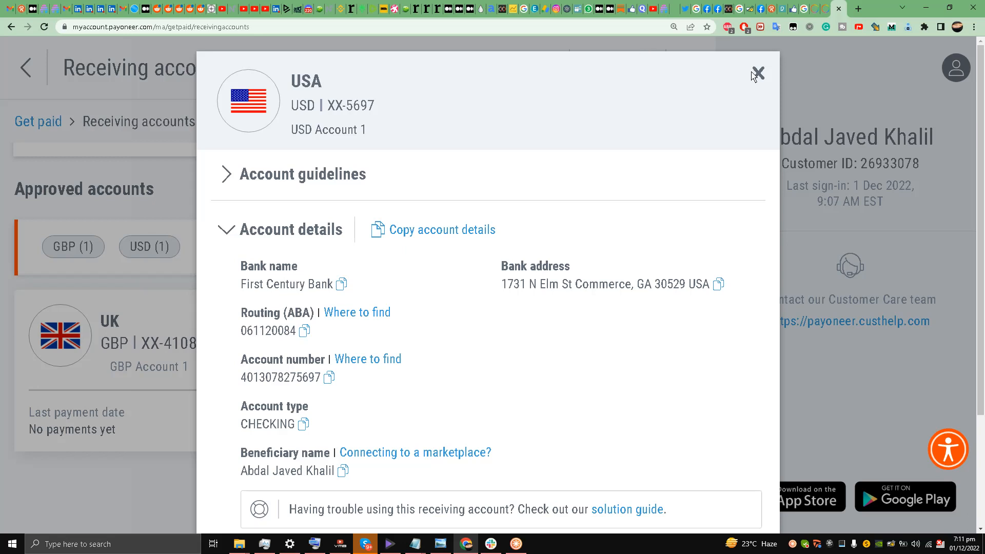
- Leave the account details, return Home and check the notifications list
left_click(758, 73)
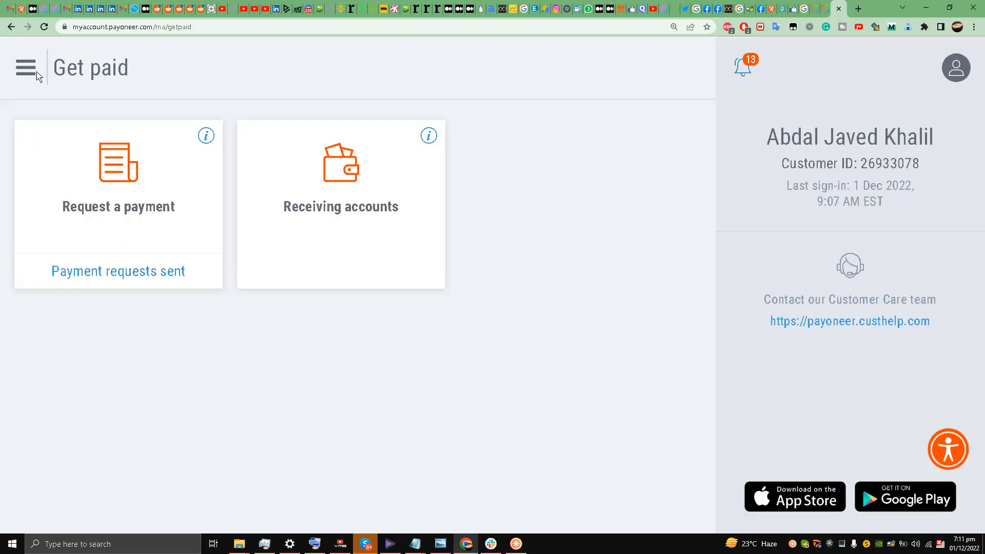
left_click(24, 67)
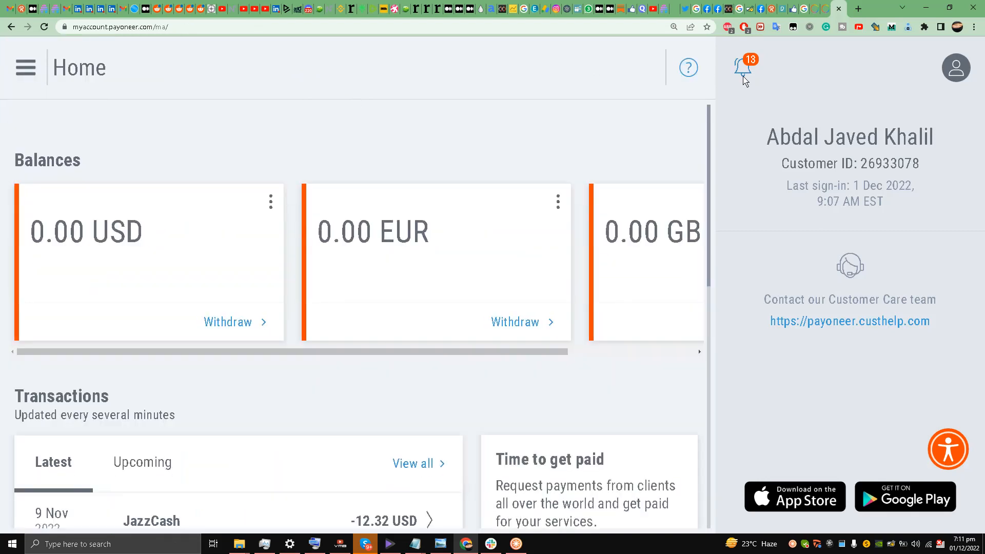
left_click(744, 67)
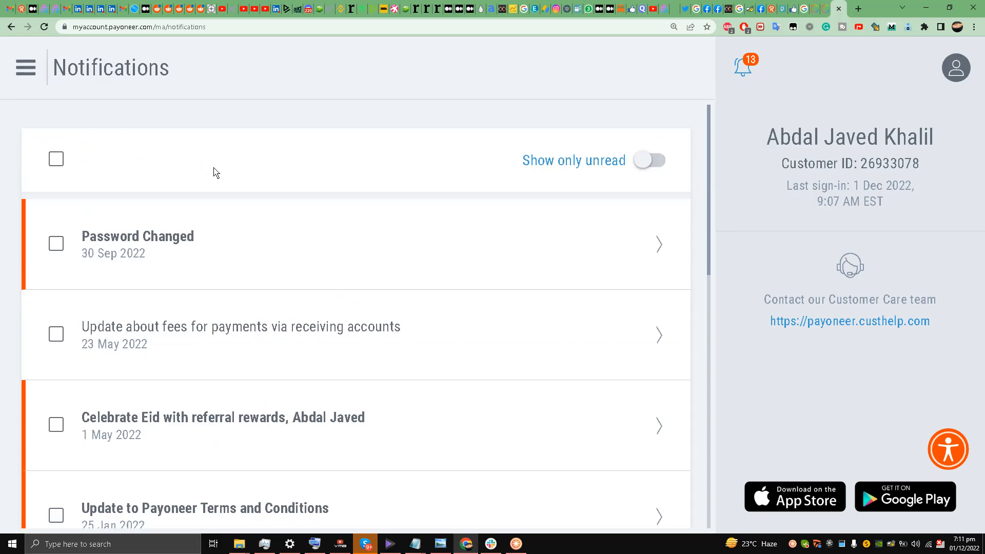
mouse_move(121, 283)
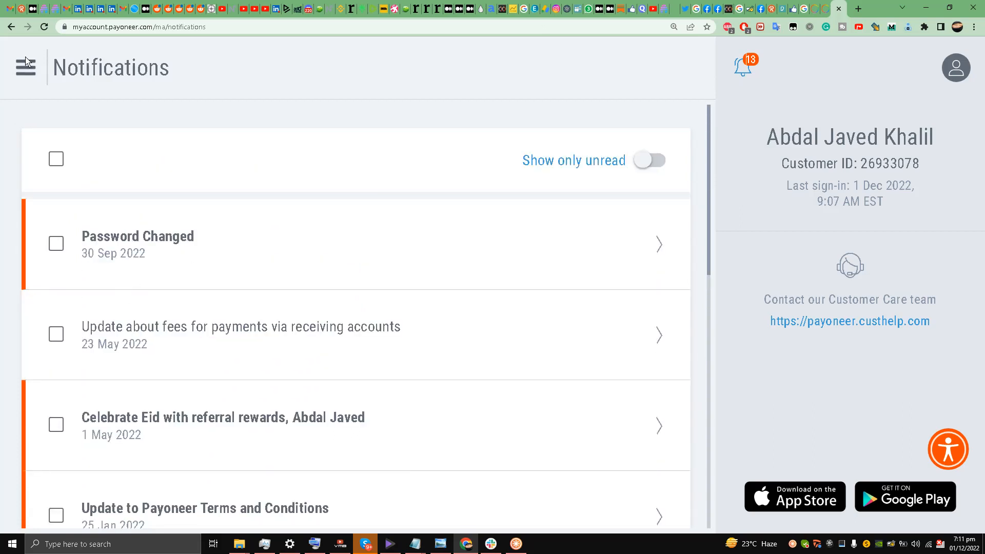
- Navigate to the Get paid section via the main menu and reopen the menu
left_click(25, 66)
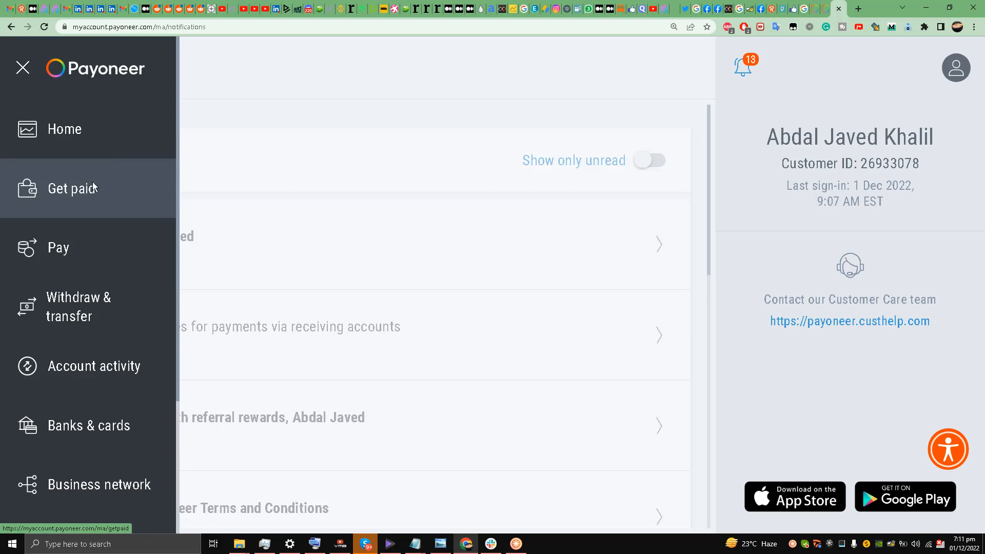
left_click(71, 188)
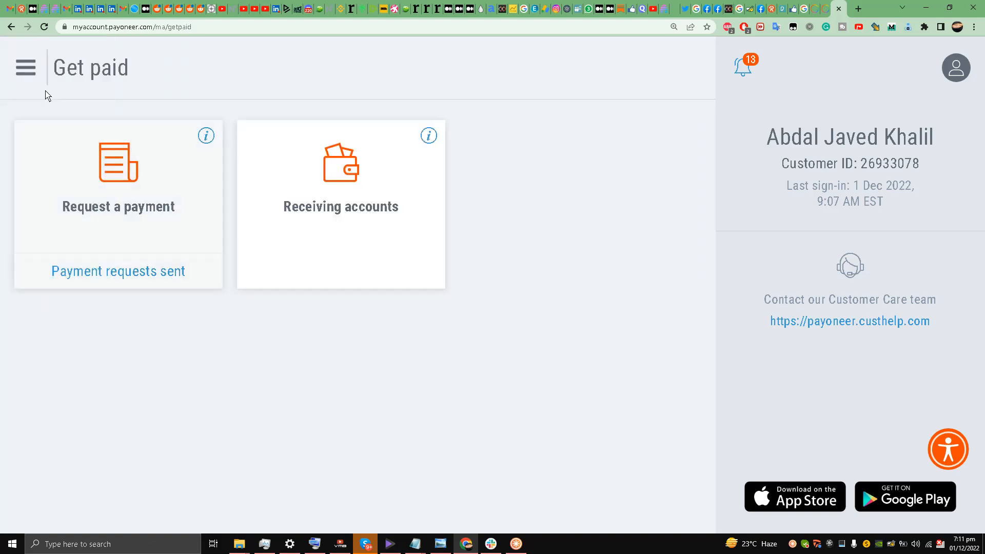
left_click(24, 68)
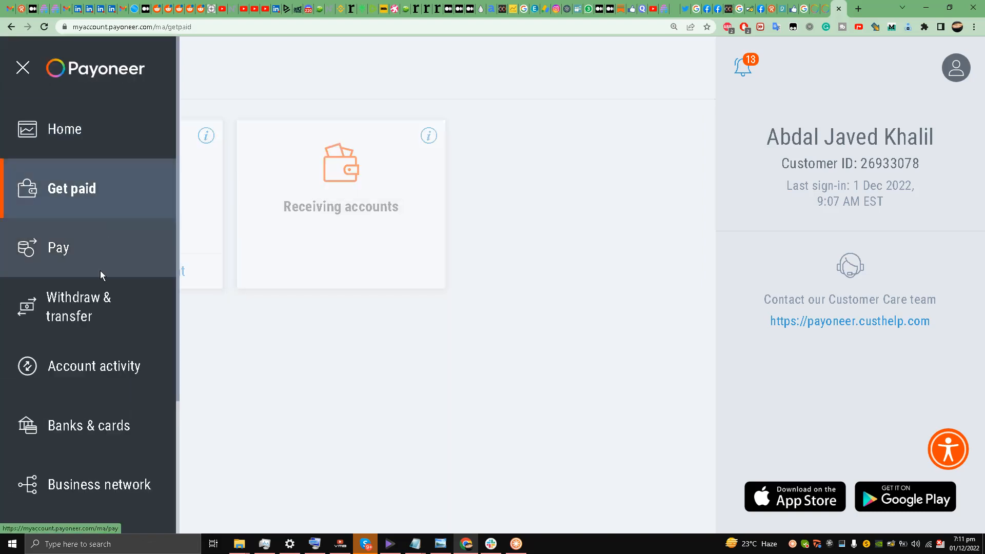
- Review the Account activity transactions listing completed JazzCash withdrawals and Stripe payments in USD
left_click(78, 307)
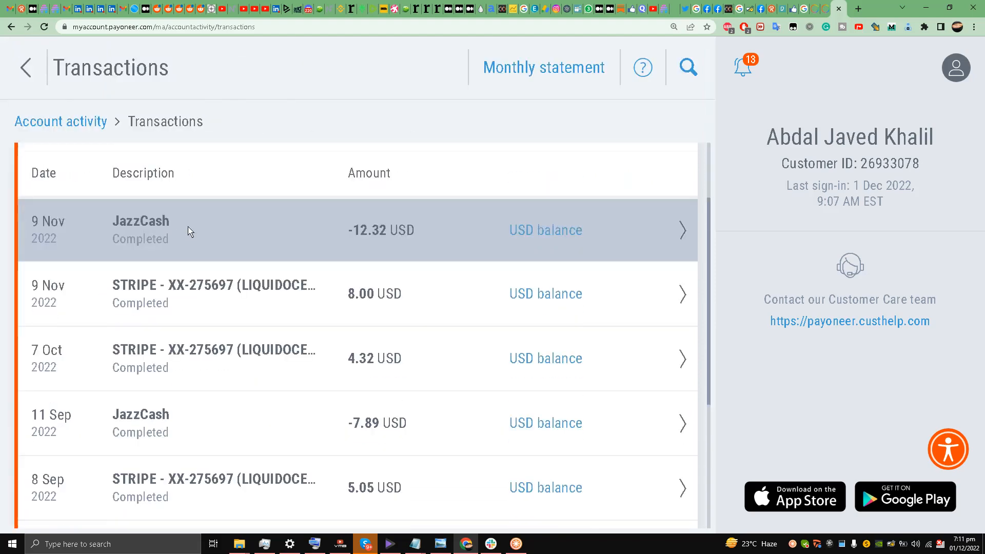
mouse_move(211, 351)
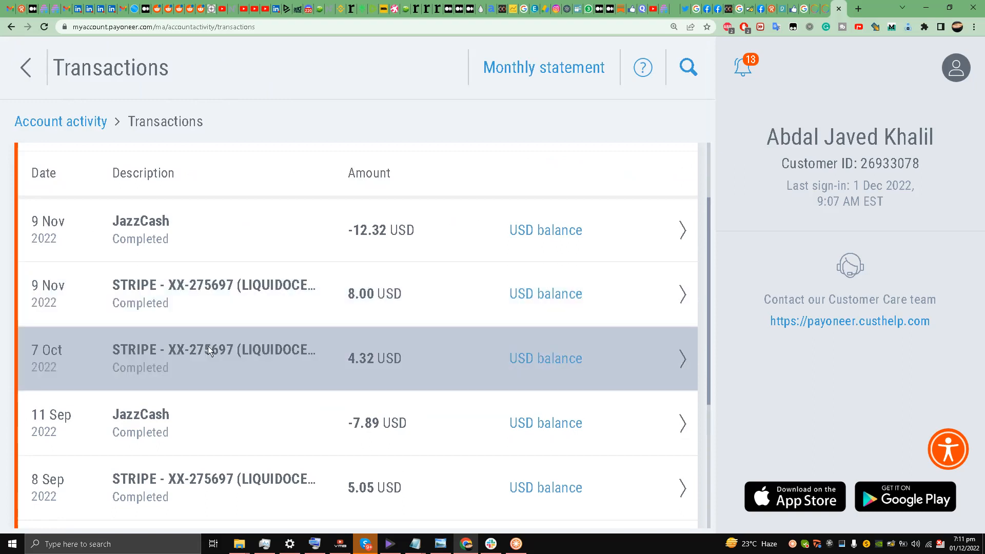
mouse_move(195, 289)
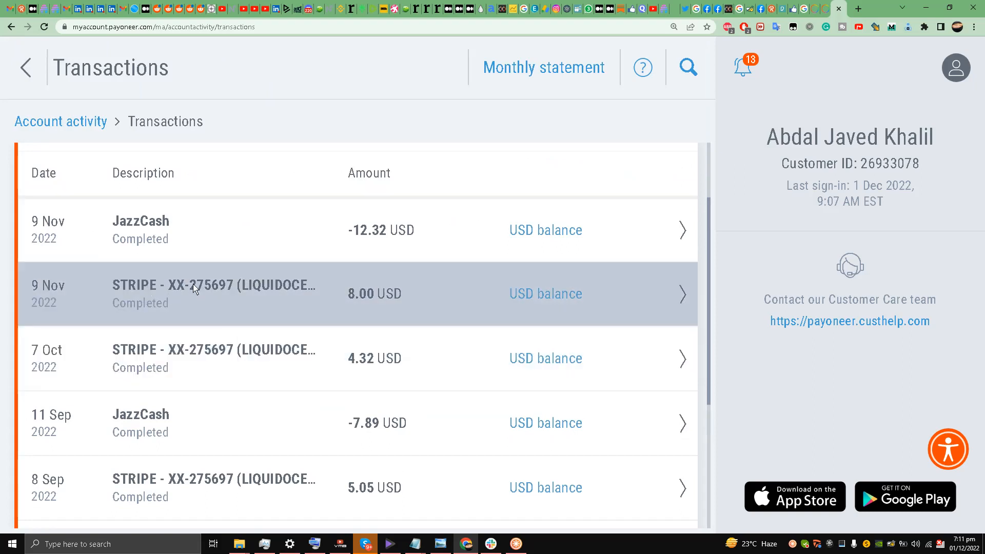
mouse_move(326, 295)
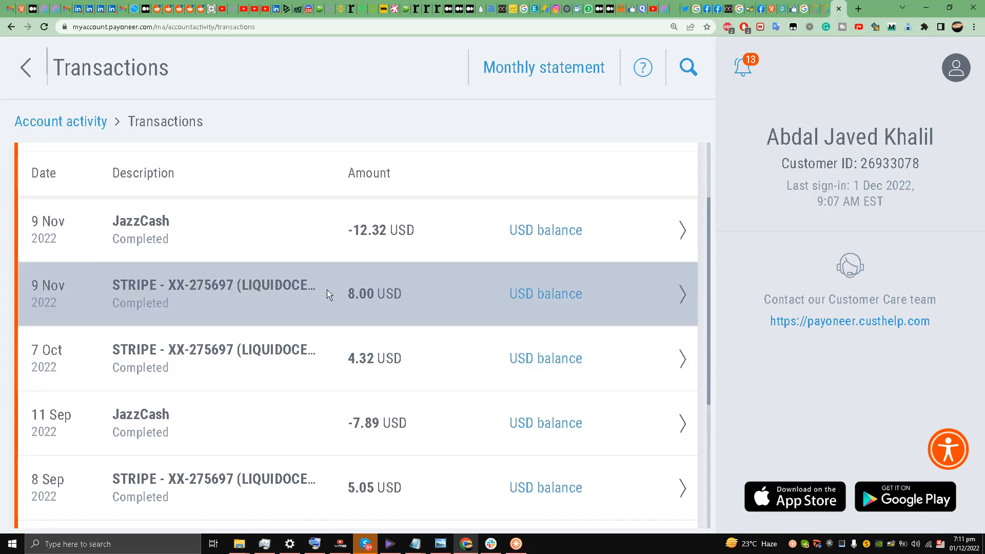
mouse_move(367, 297)
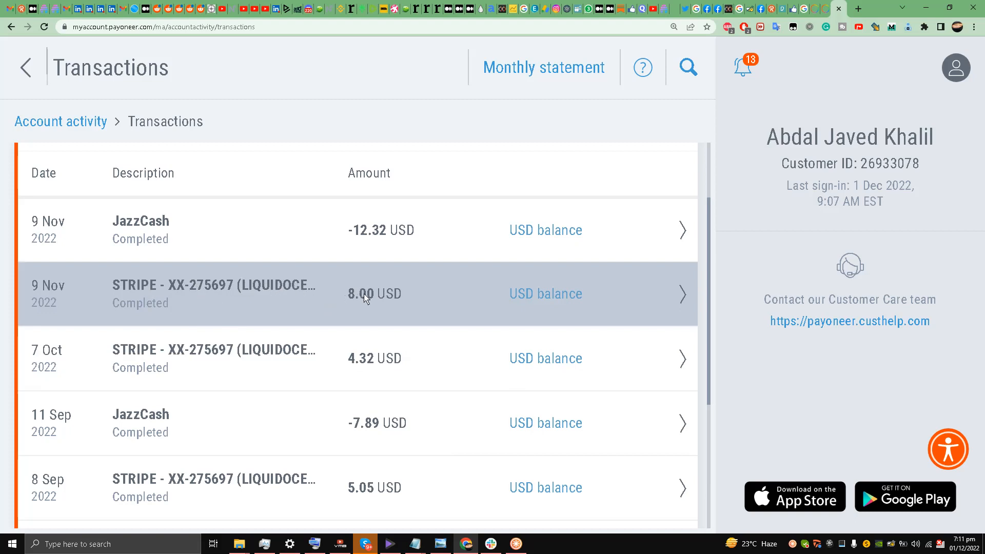
mouse_move(290, 308)
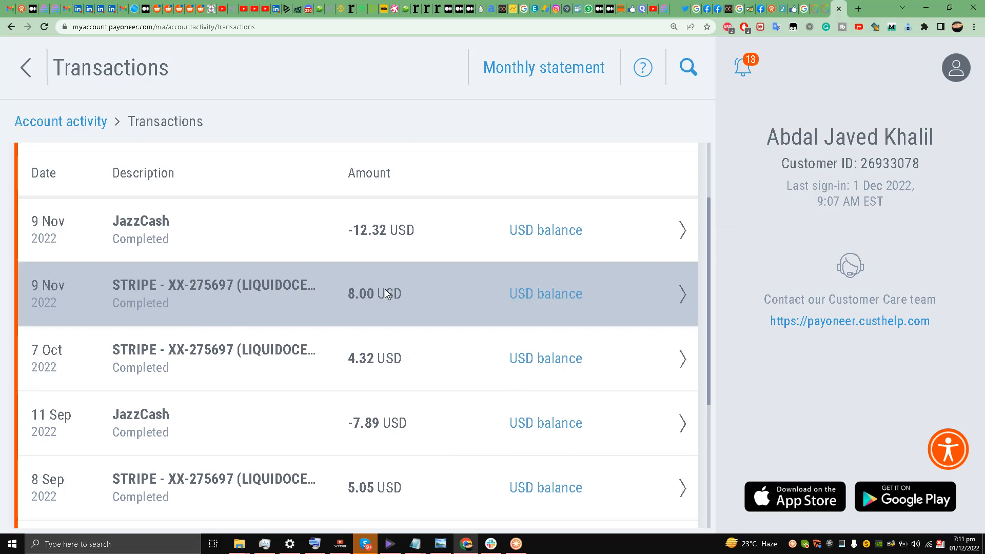
mouse_move(194, 356)
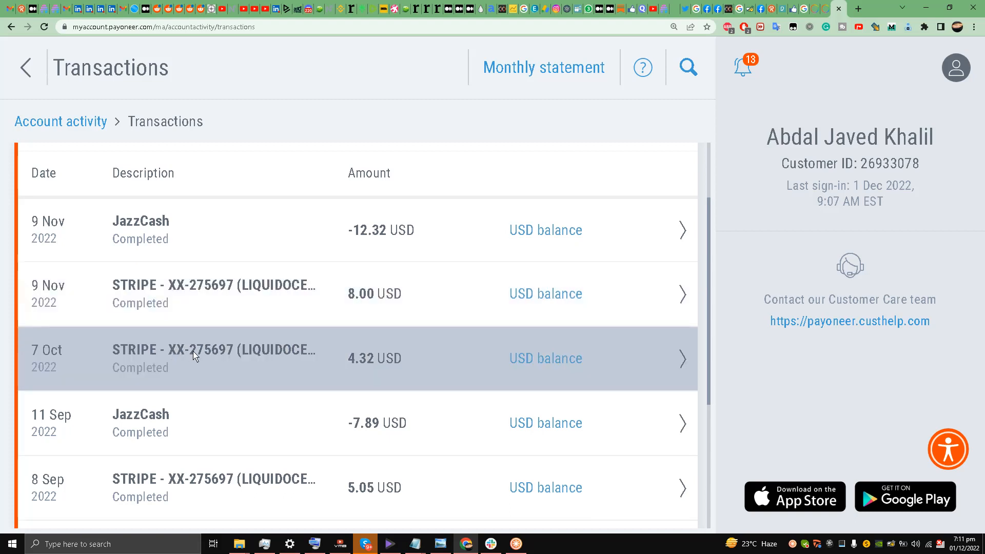
scroll("down", 3)
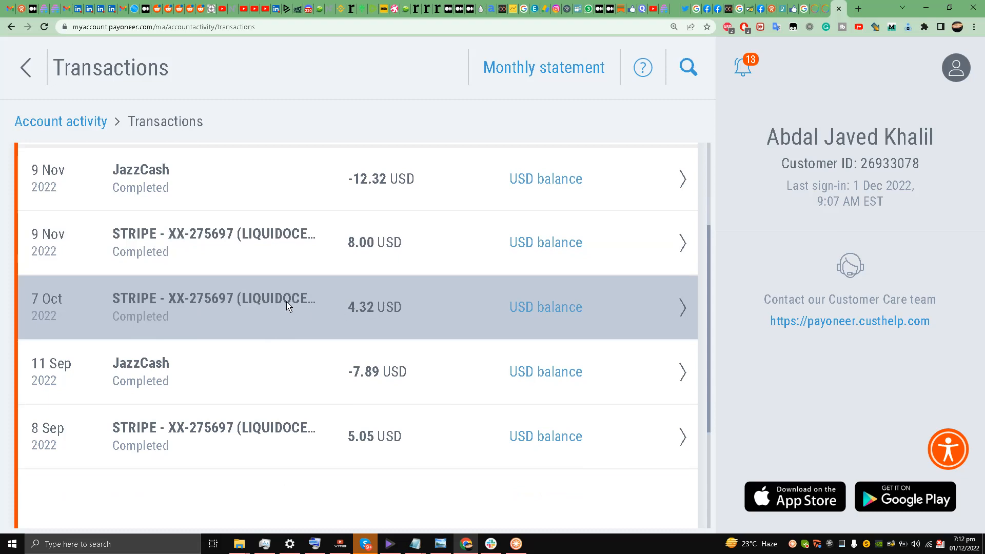
mouse_move(321, 312)
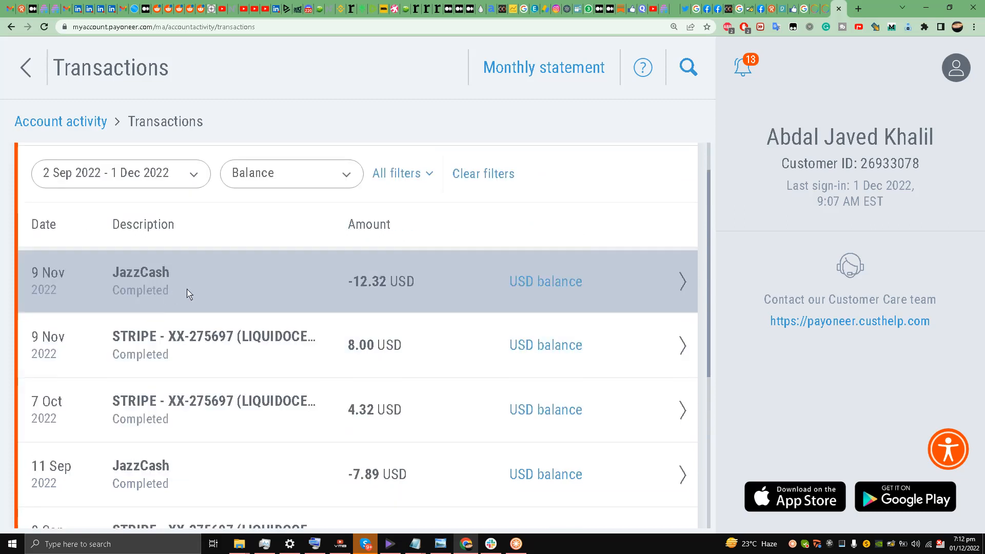
mouse_move(242, 242)
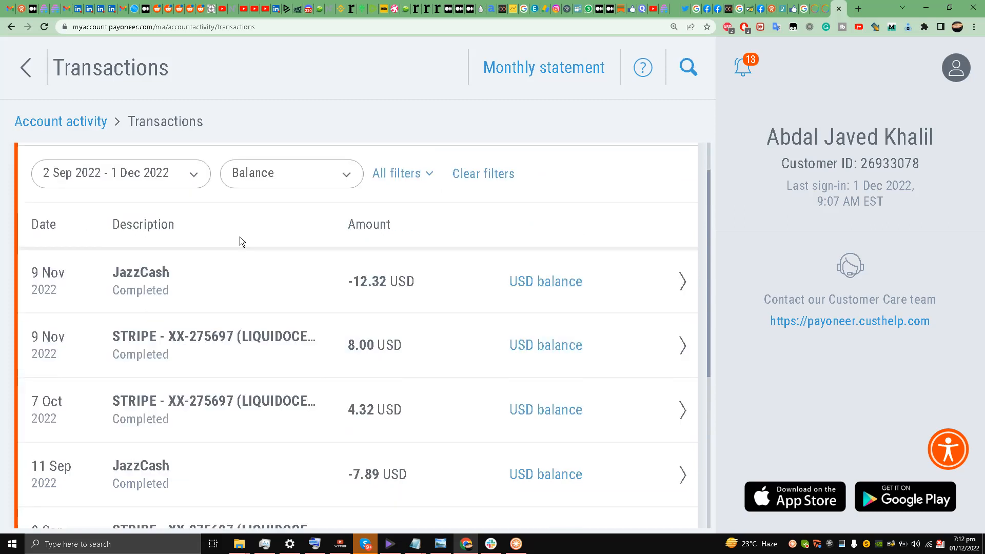